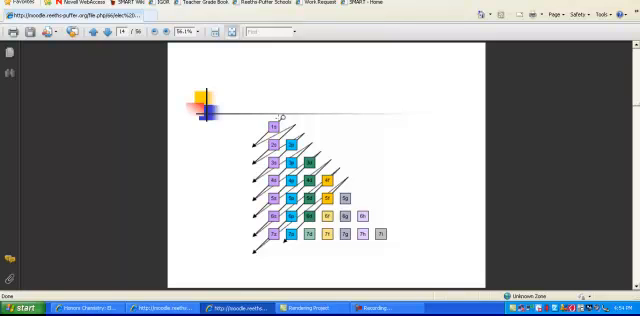
mouse_move(281, 120)
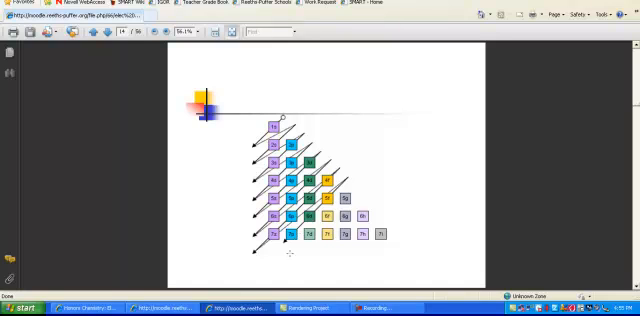
mouse_move(290, 257)
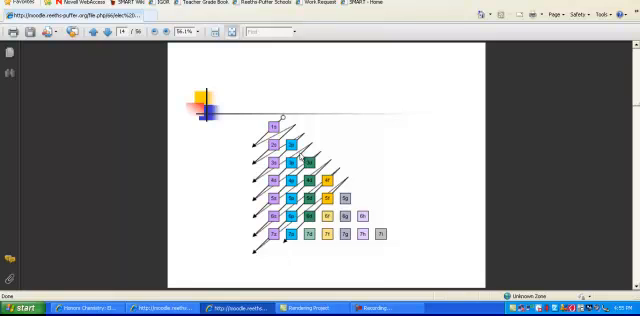
mouse_move(293, 105)
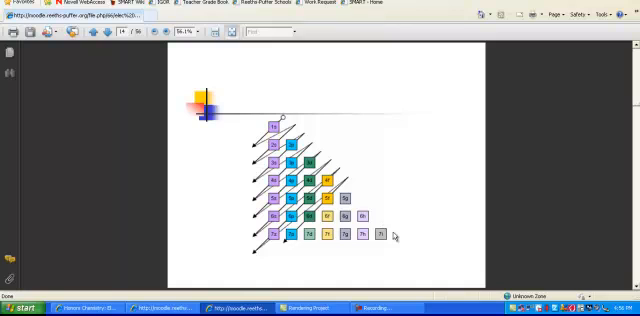
mouse_move(246, 123)
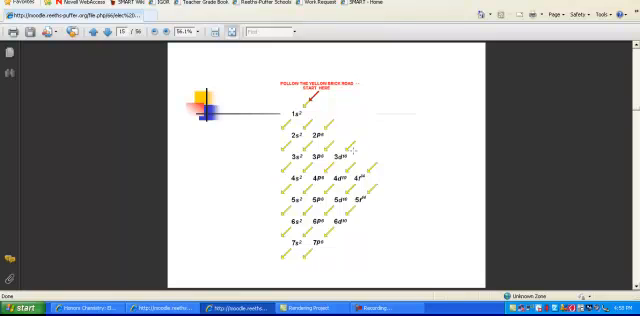
mouse_move(283, 202)
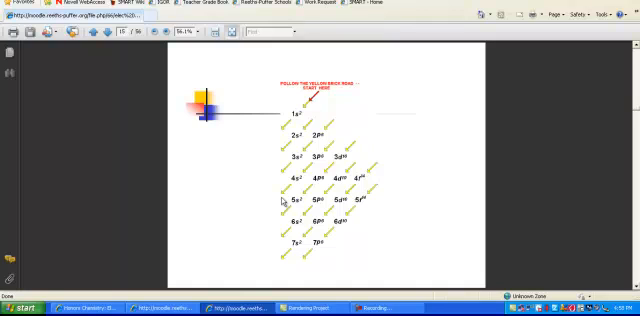